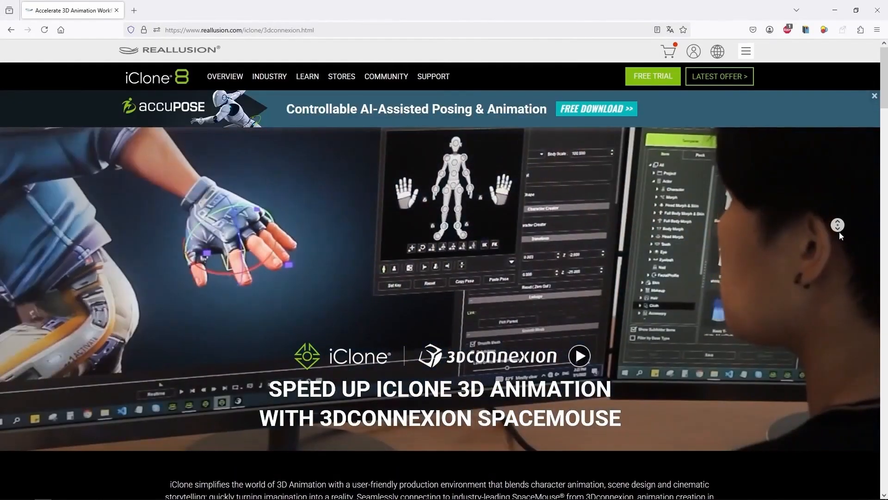
Step: Scroll the iClone 3Dconnexion page down to 'Freely map SpaceMouse to iClone functions'
scroll(down, 3)
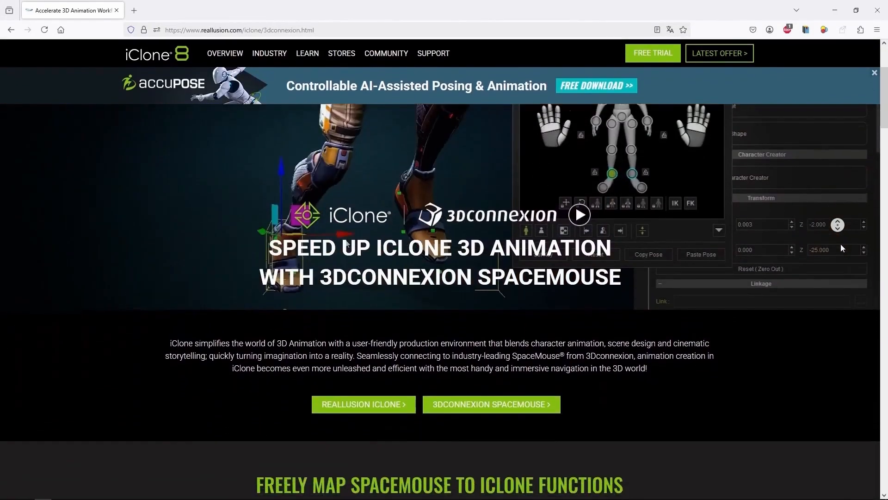
scroll(down, 3)
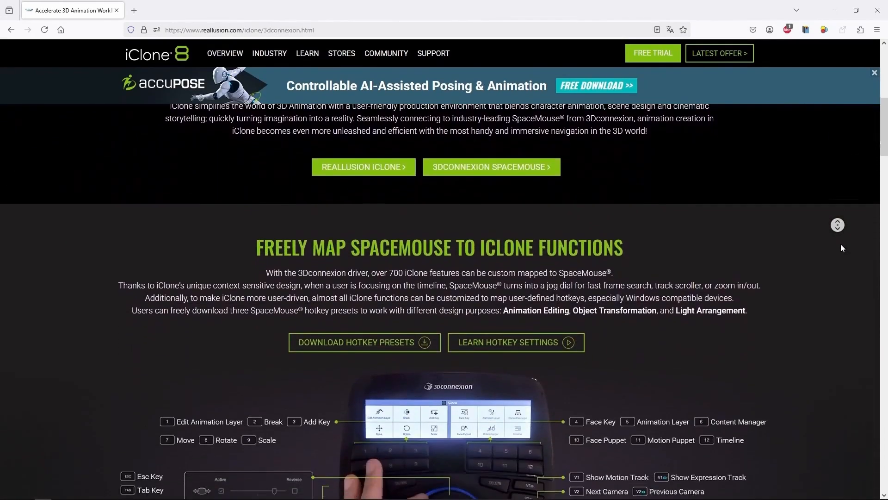
scroll(down, 3)
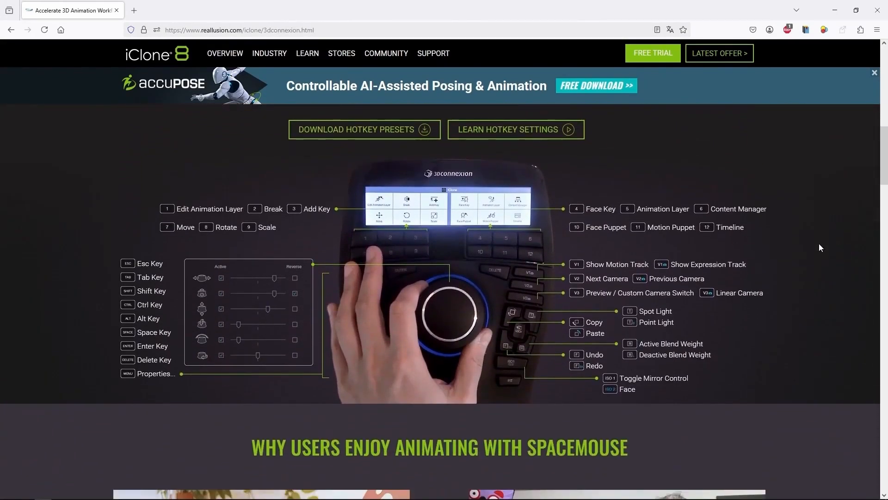
click(363, 129)
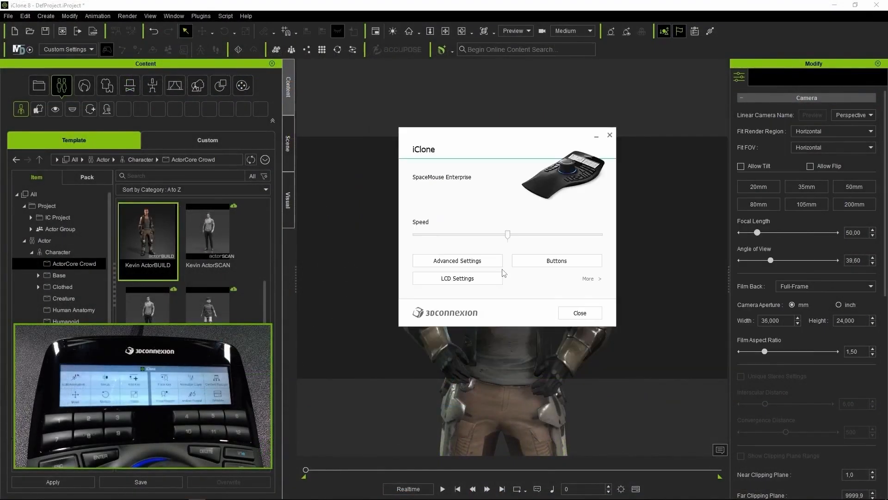
click(579, 313)
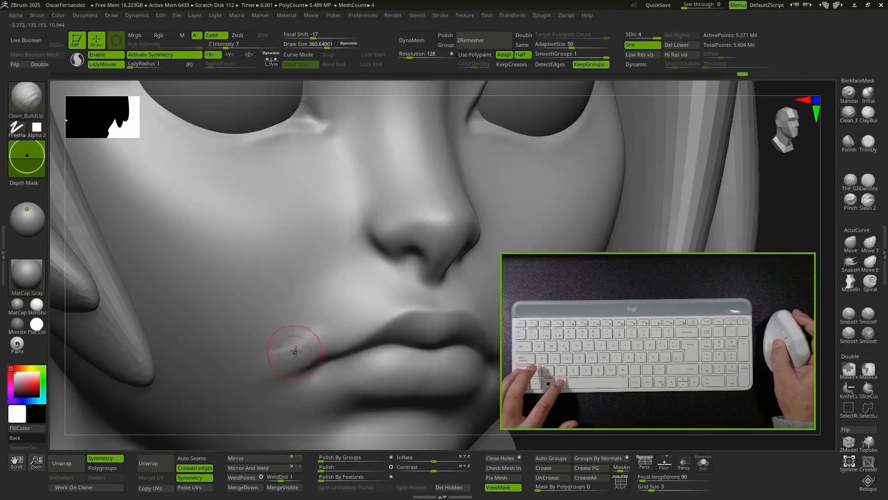
click(867, 181)
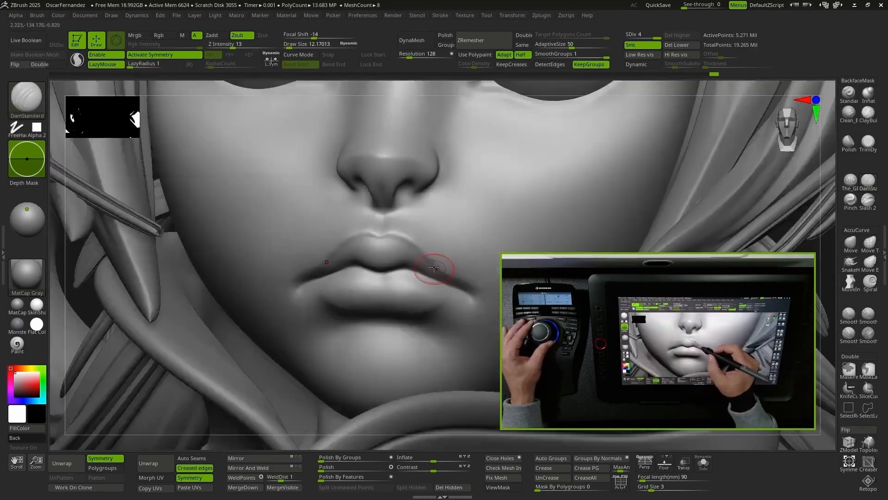
drag(436, 267, 441, 321)
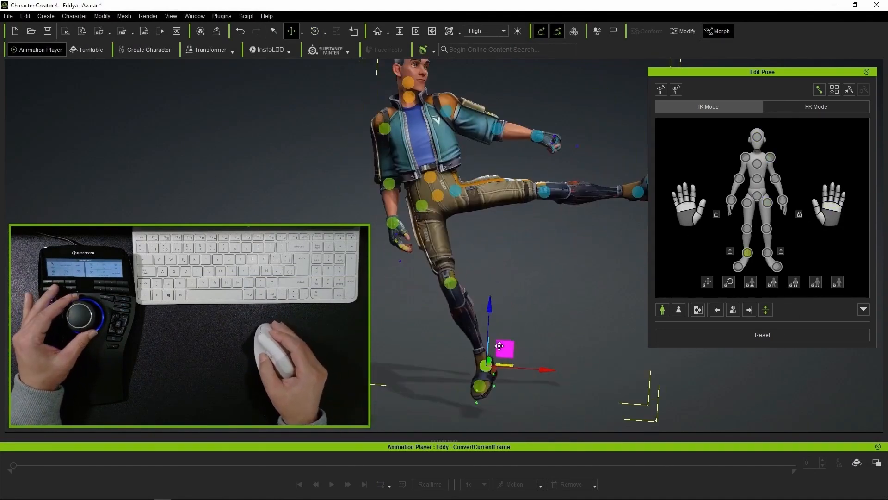
Step: Select Eddy's foot effector in Edit Pose IK mode to raise his leg into a kick
click(313, 31)
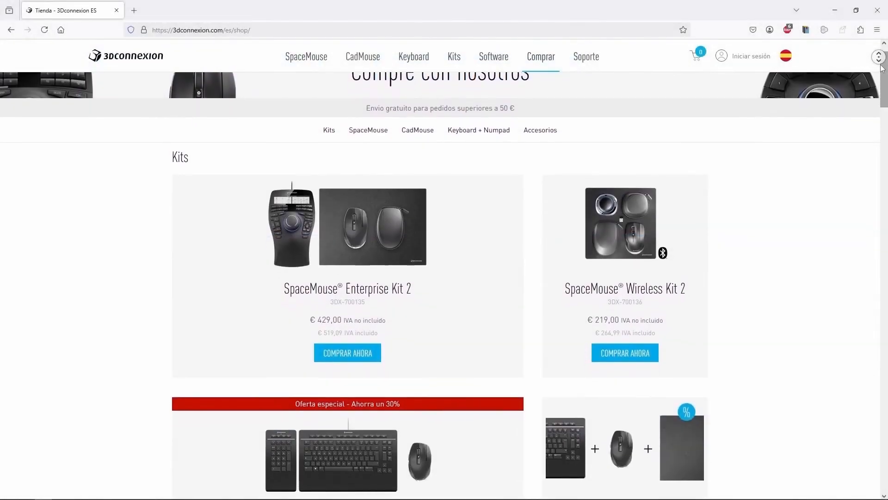
Step: Scroll the 3Dconnexion shop to the Kits showing the SpaceMouse Enterprise Kit 2 price
scroll(down, 3)
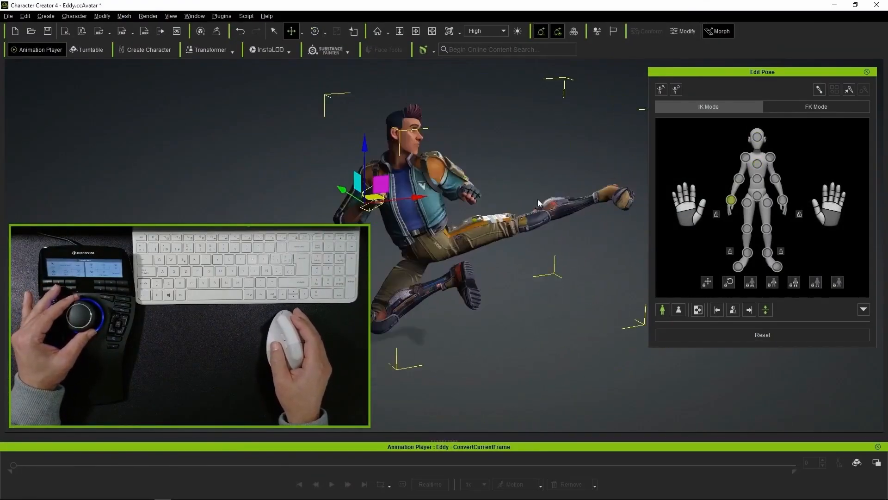
Step: Adjust Edit Pose IK effectors to pose Eddy mid-air in a flying kick
click(313, 31)
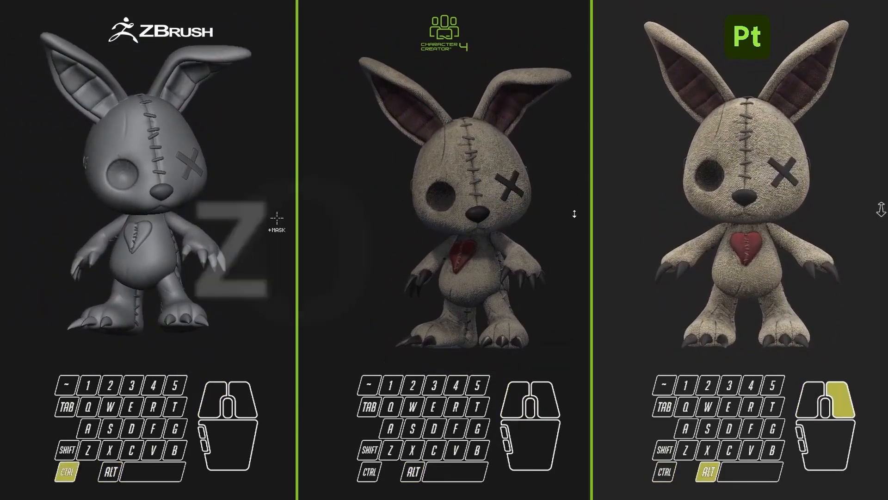
scroll(down, 3)
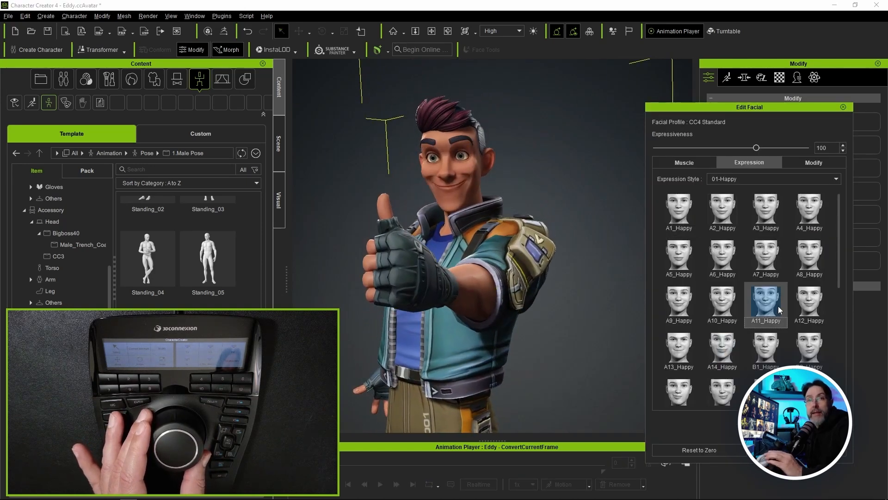
Step: Apply the A11_Happy smile expression to Eddy and show the Gesture hand poses in Content
click(684, 162)
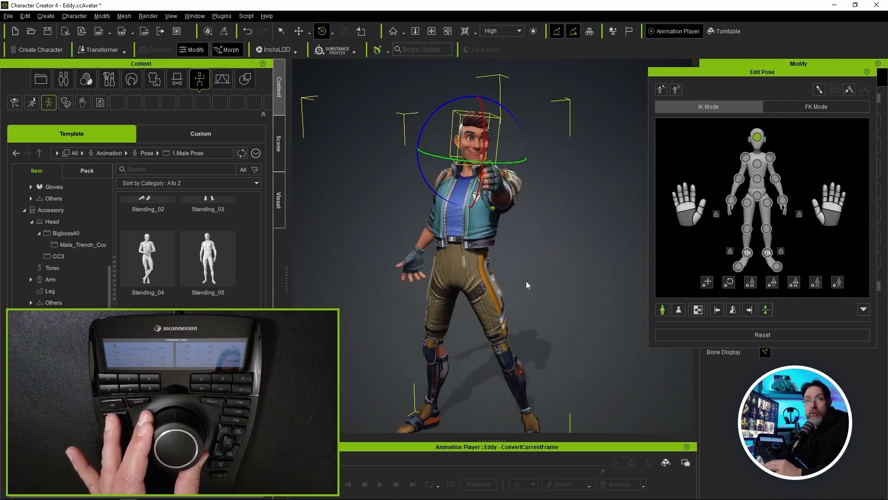
click(83, 103)
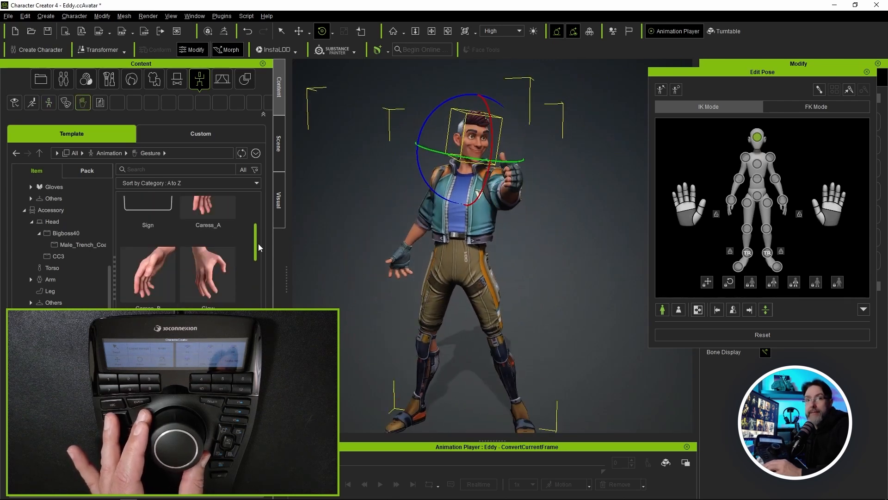